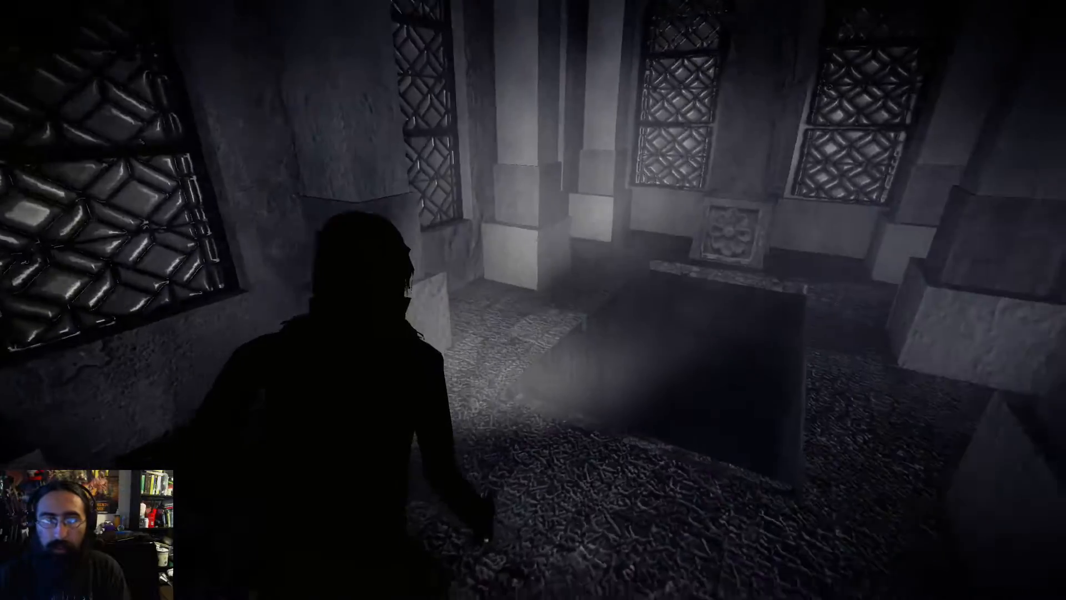
{"action": "mouse_move", "coordinate": [533, 299]}
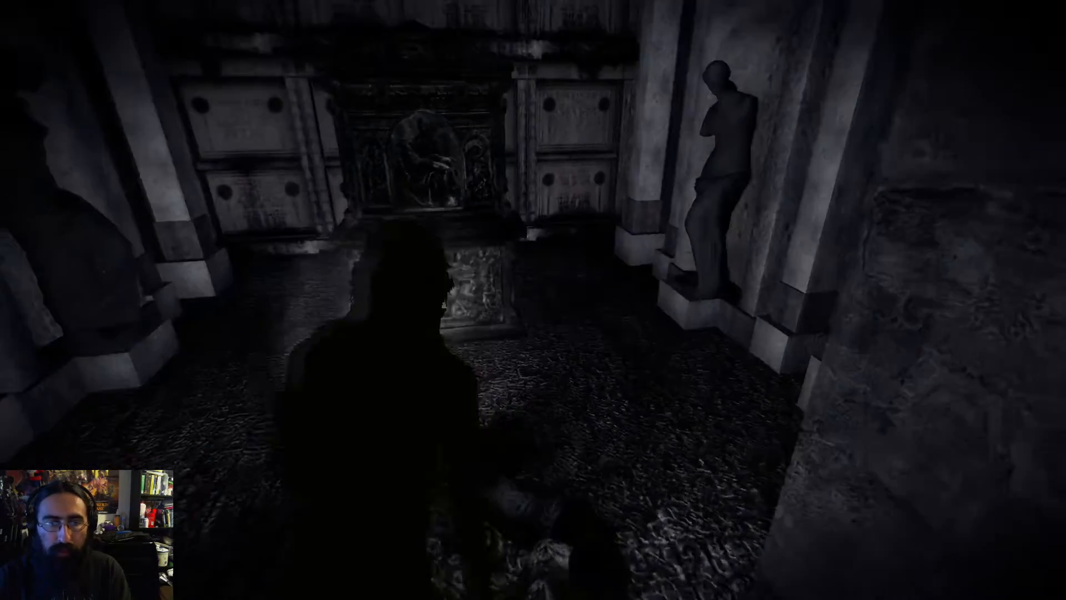
{"action": "mouse_move", "coordinate": [533, 300]}
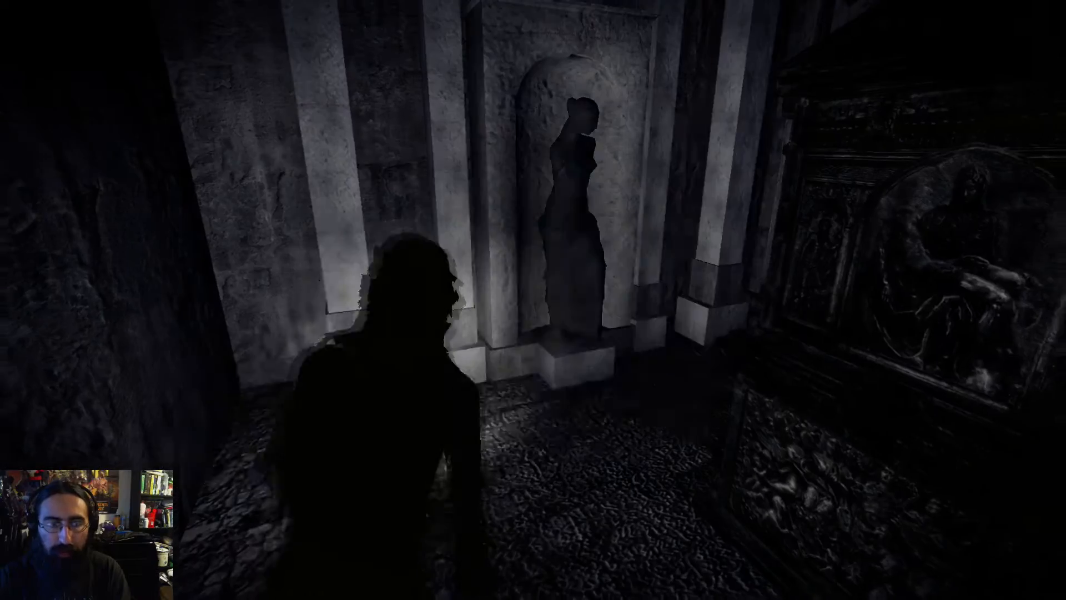
Step: Unequip the 9mm gun from the weapons so the revolver can be held instead
{"action": "key", "text": "Tab"}
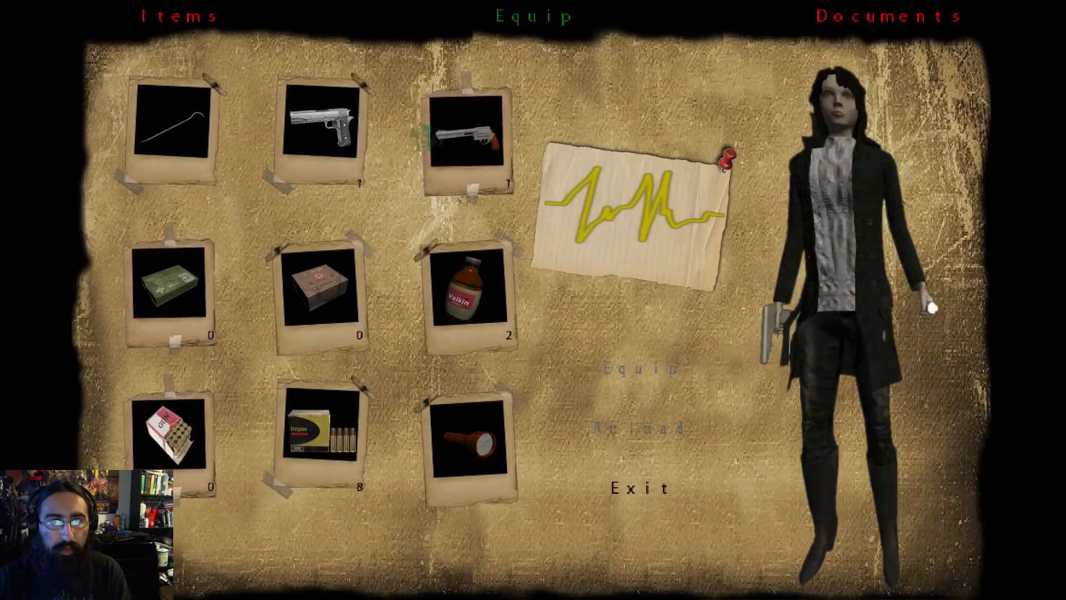
{"action": "left_click", "coordinate": [322, 128]}
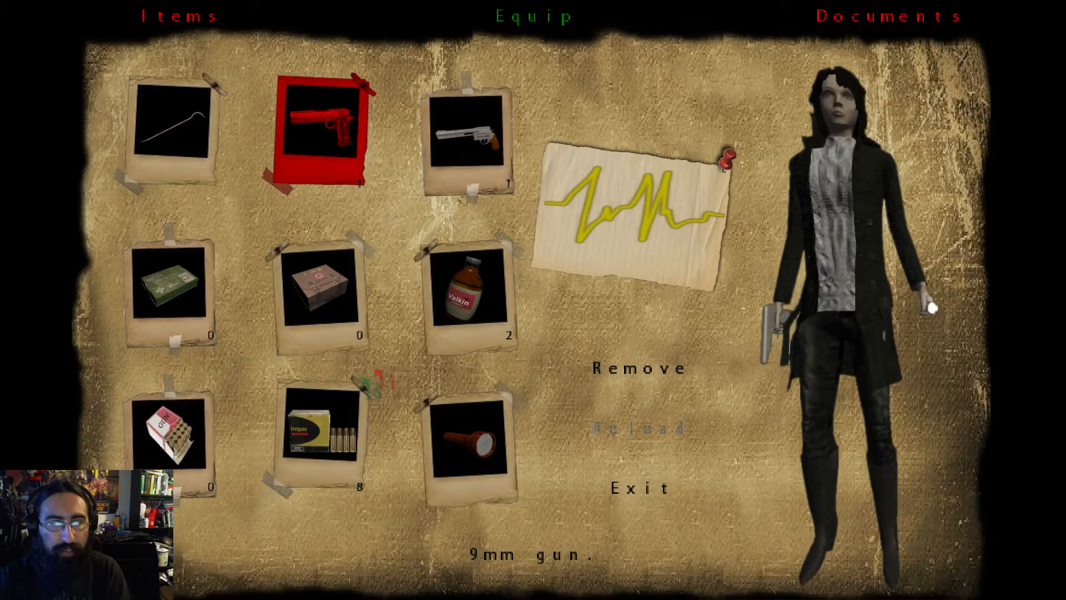
{"action": "left_click", "coordinate": [466, 138]}
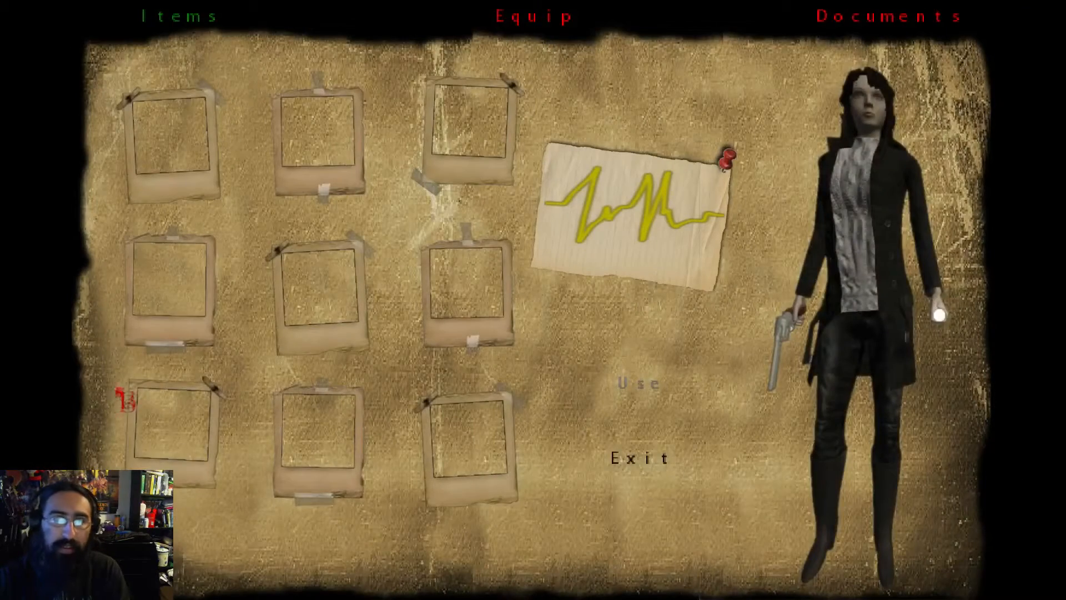
Step: Read the map of the cemetery in Documents, then return to the equipment page
{"action": "left_click", "coordinate": [886, 17]}
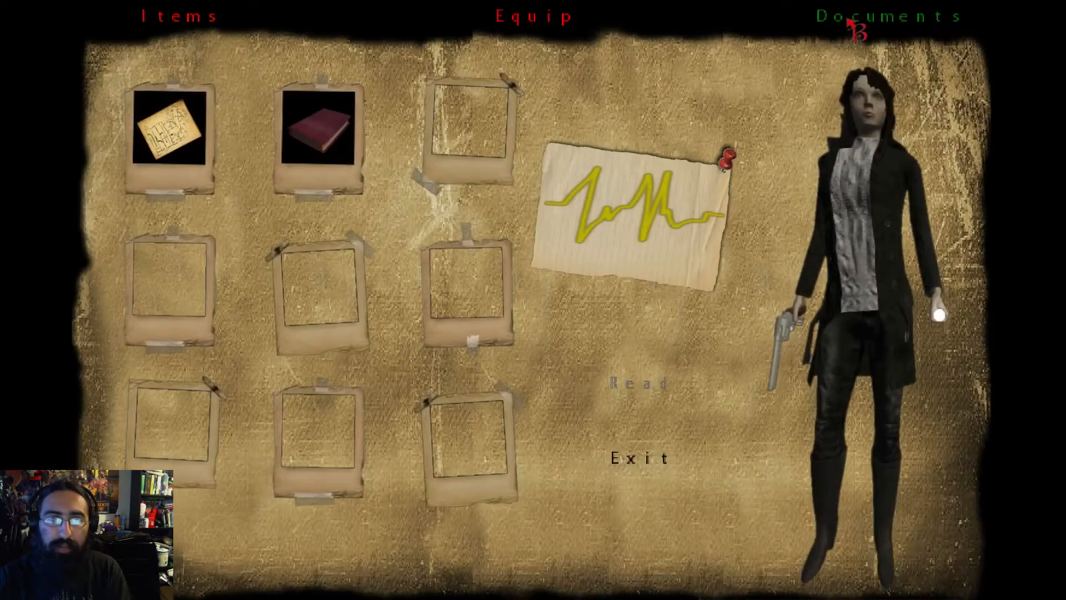
{"action": "left_click", "coordinate": [168, 133]}
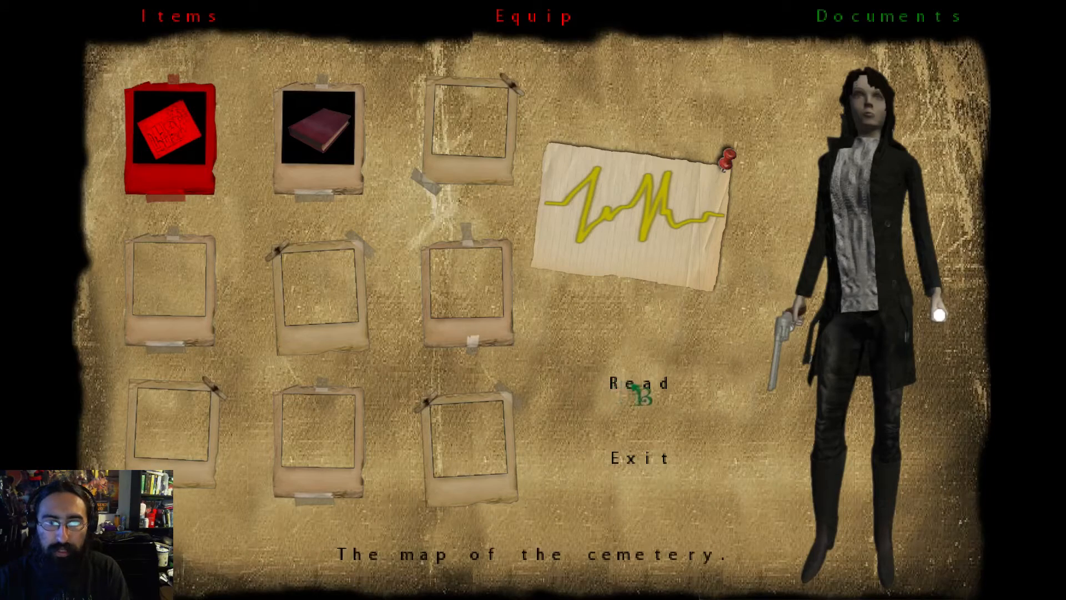
{"action": "left_click", "coordinate": [636, 383]}
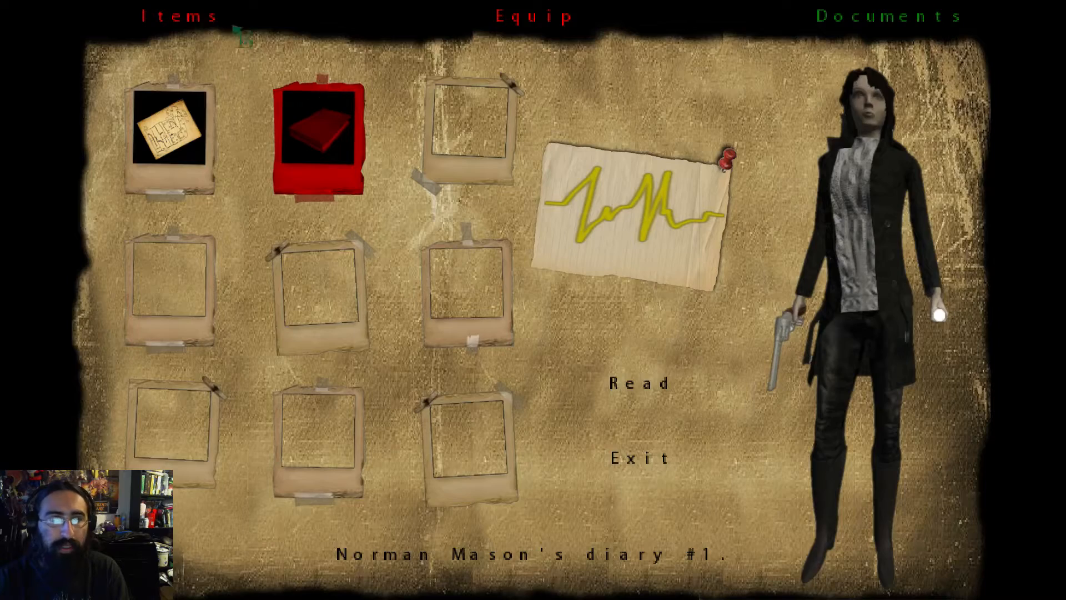
{"action": "left_click", "coordinate": [533, 15]}
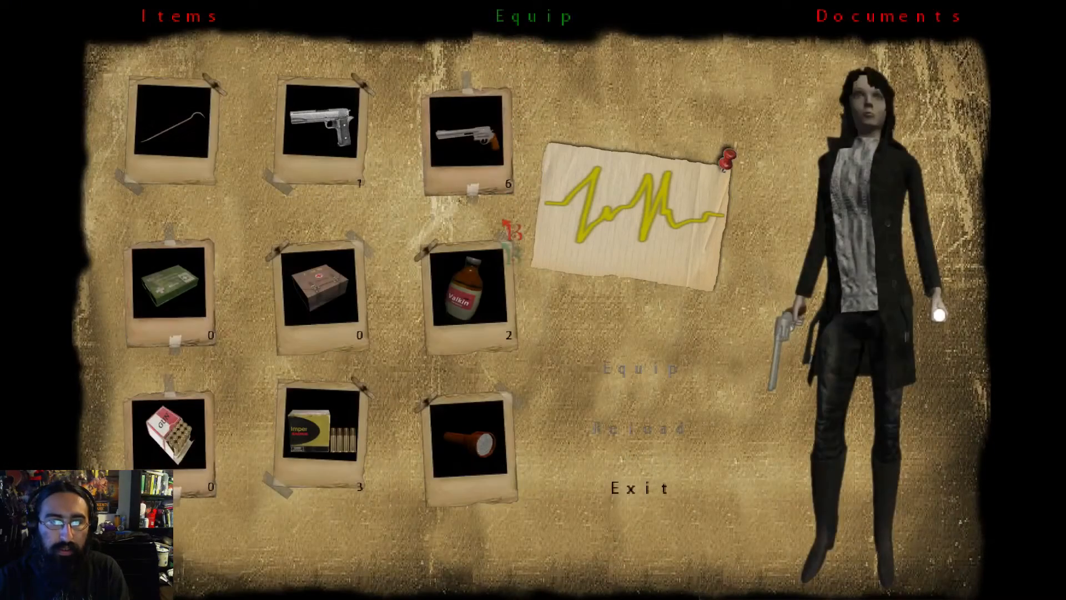
{"action": "left_click", "coordinate": [468, 297]}
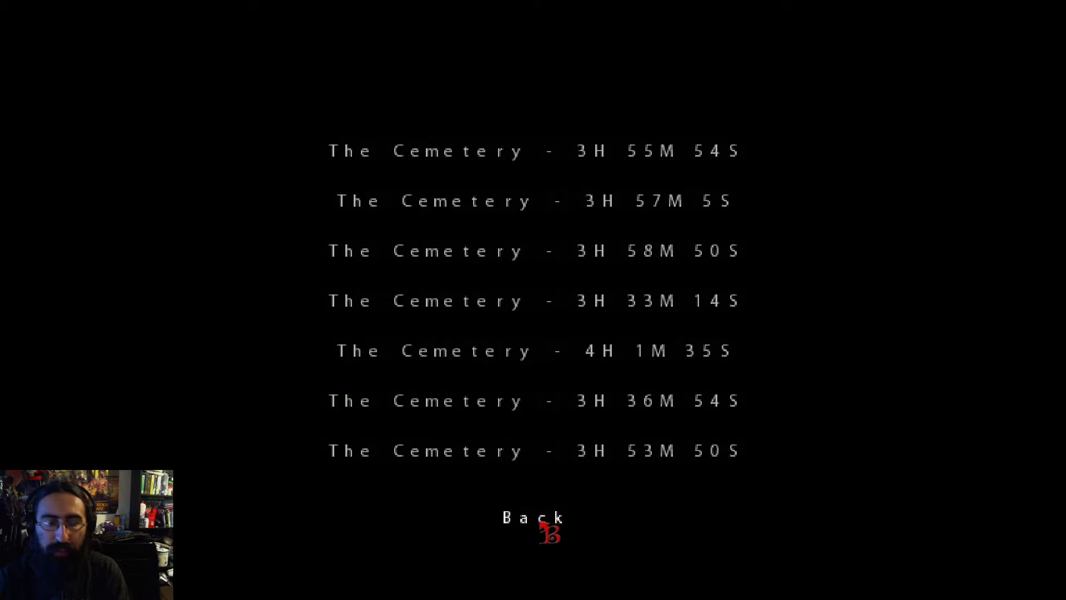
Step: Back out of The Cemetery saved game list to the inventory
{"action": "left_click", "coordinate": [533, 518]}
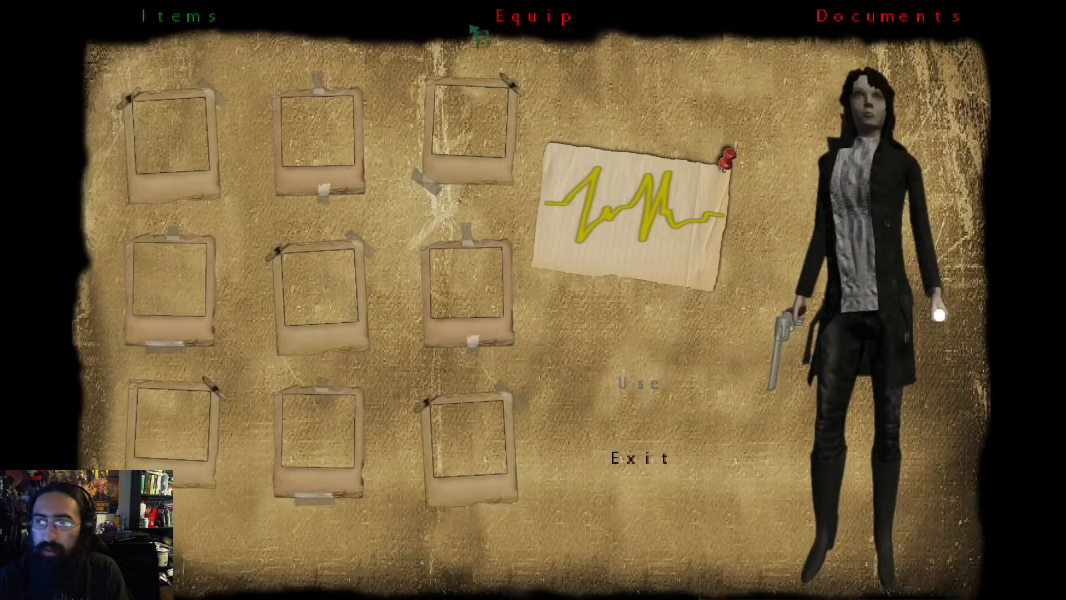
Step: Equip the 9mm gun from the equipment page in place of the revolver
{"action": "left_click", "coordinate": [530, 16]}
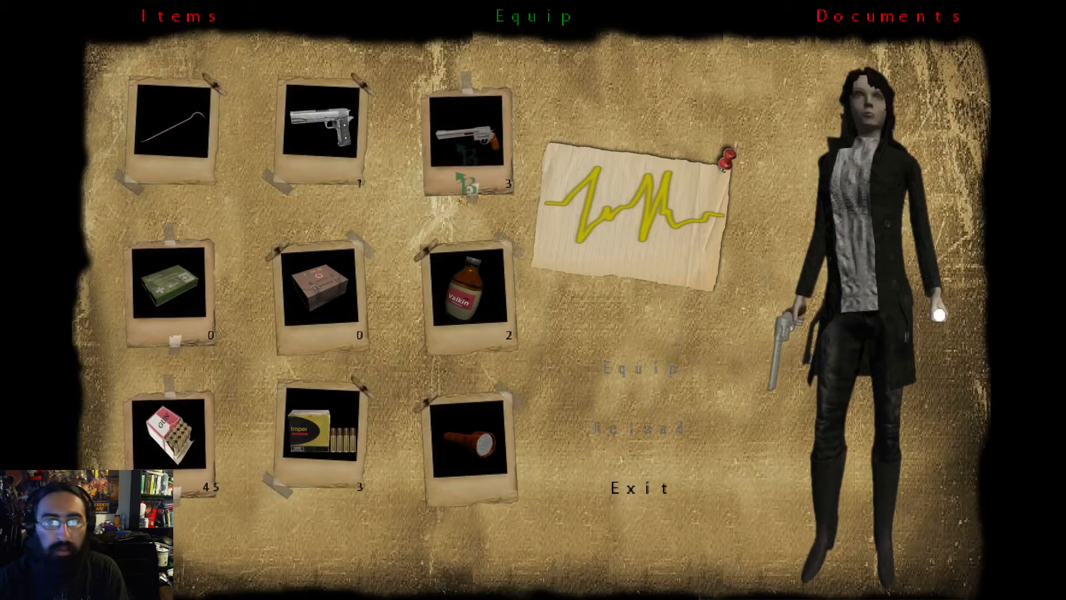
{"action": "left_click", "coordinate": [320, 128]}
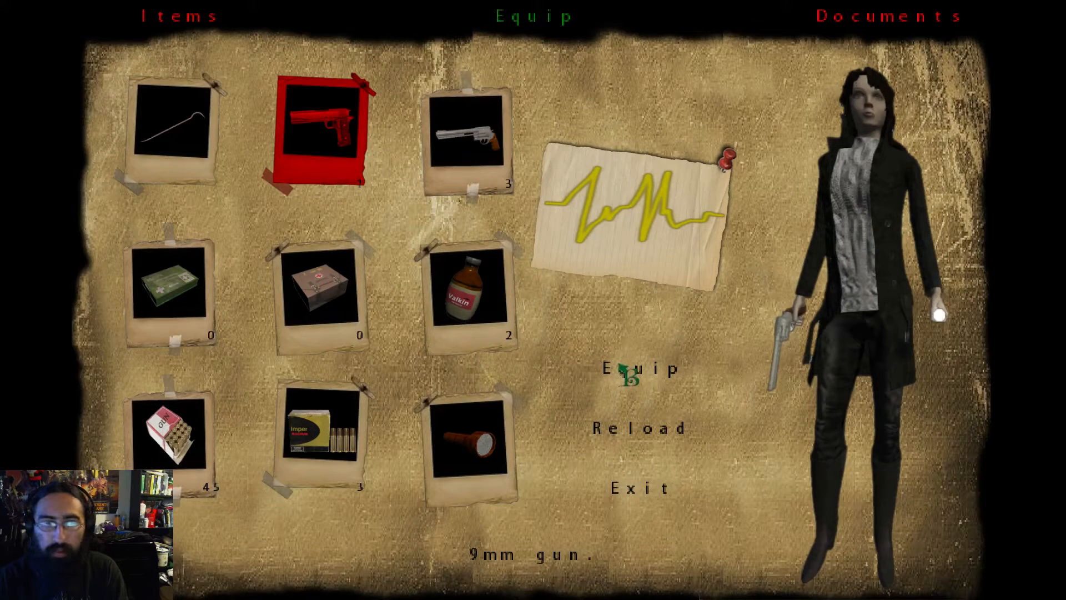
{"action": "left_click", "coordinate": [642, 370]}
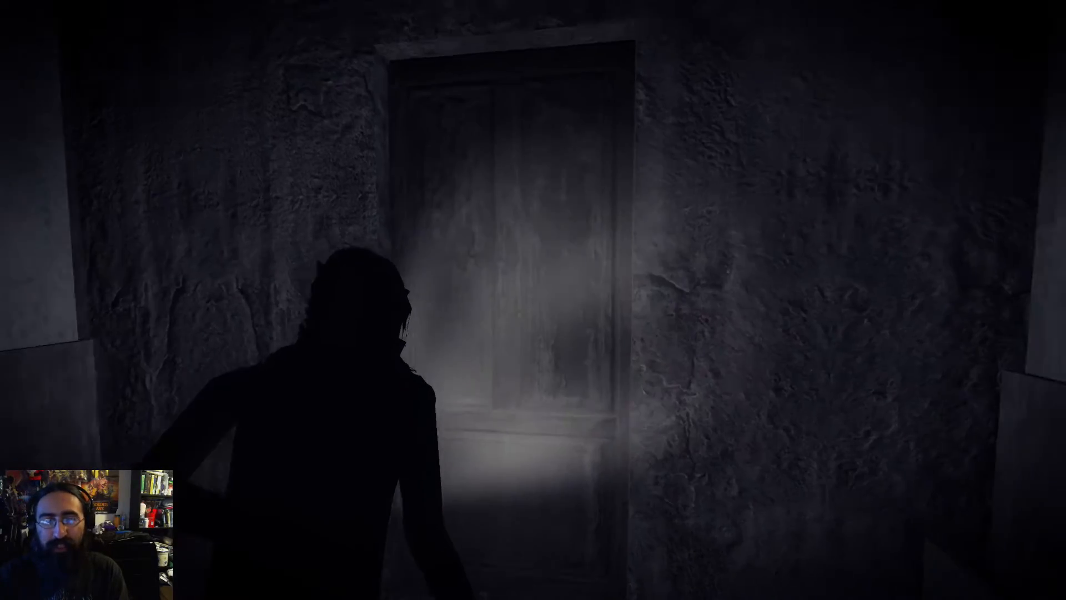
Step: Check the weapon slots in the inventory's equipment page
{"action": "key", "text": "Tab"}
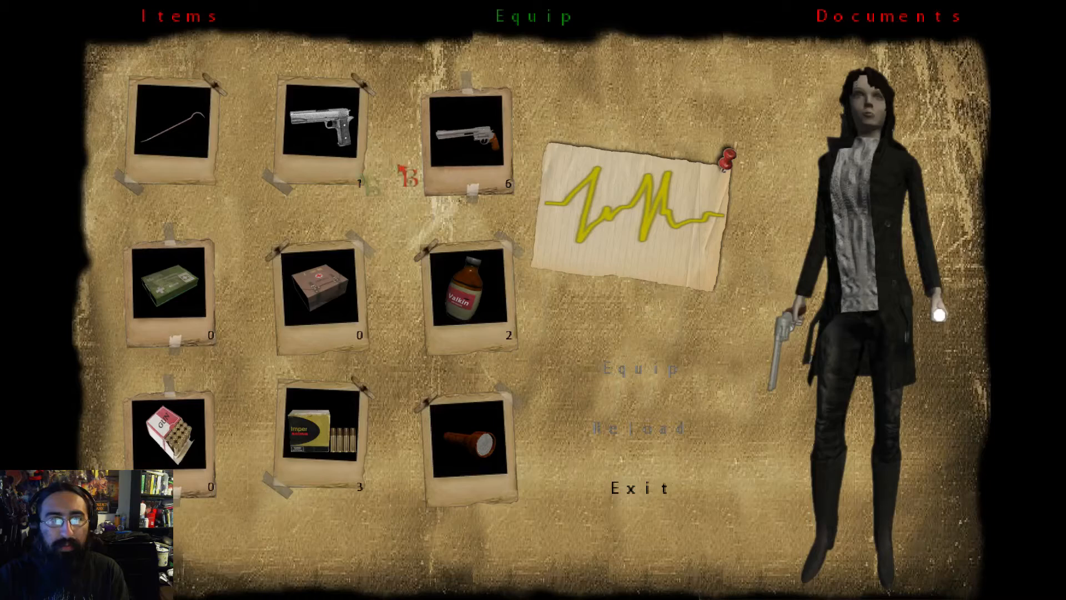
{"action": "left_click", "coordinate": [172, 124]}
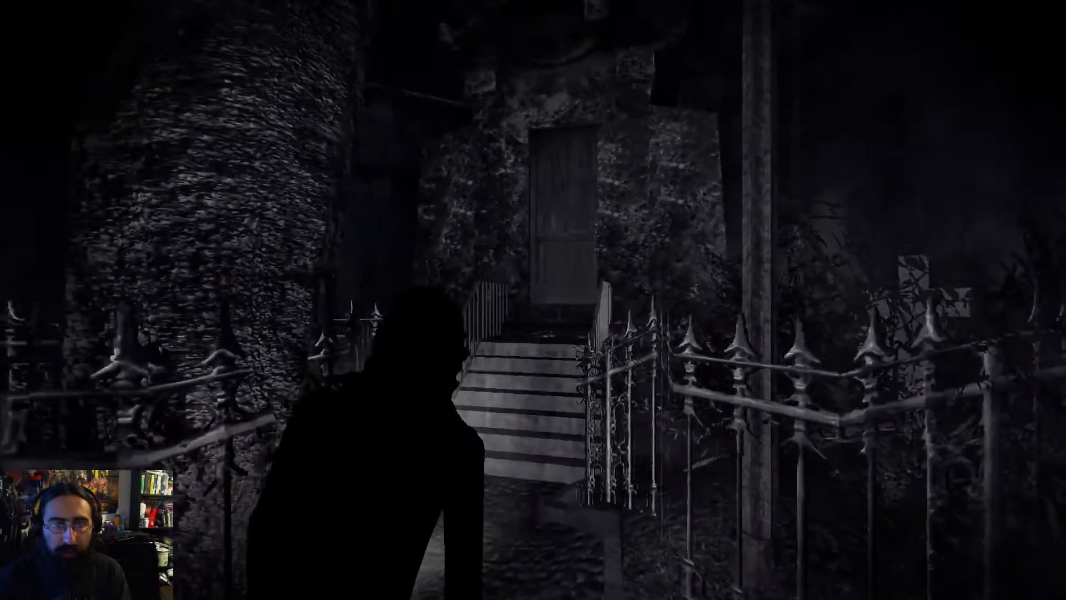
Step: Walk up the stairs to the wooden door and pause the game
{"action": "key", "text": "w"}
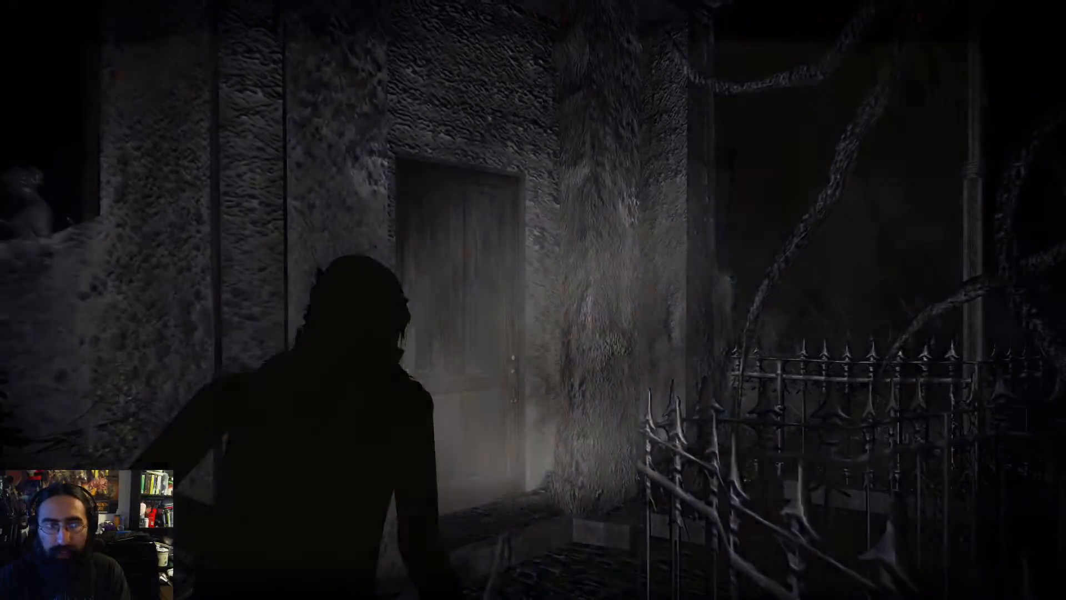
{"action": "key", "text": "Tab"}
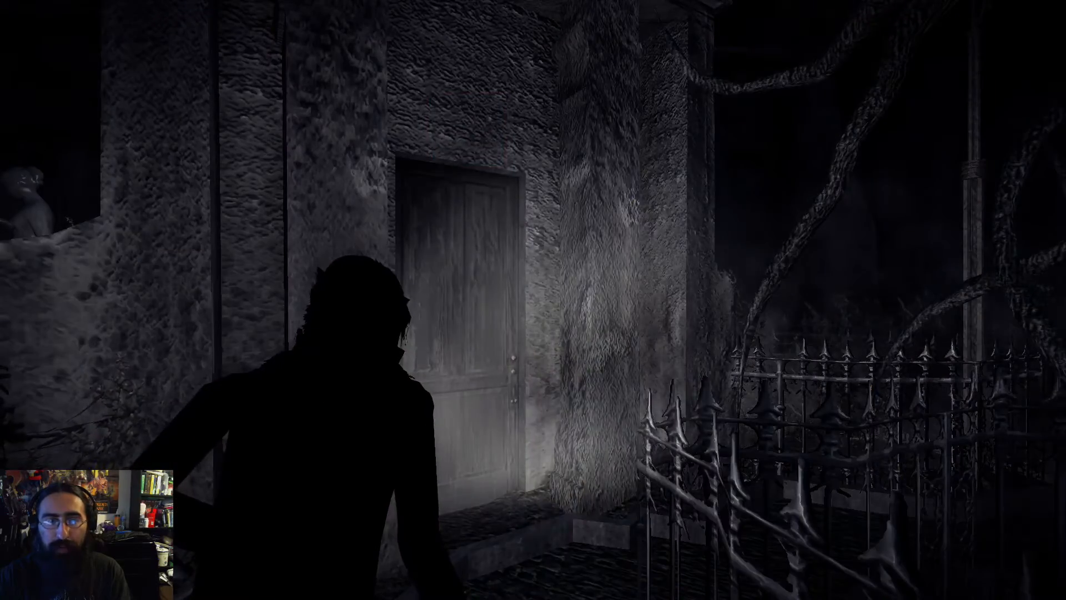
{"action": "key", "text": "Escape"}
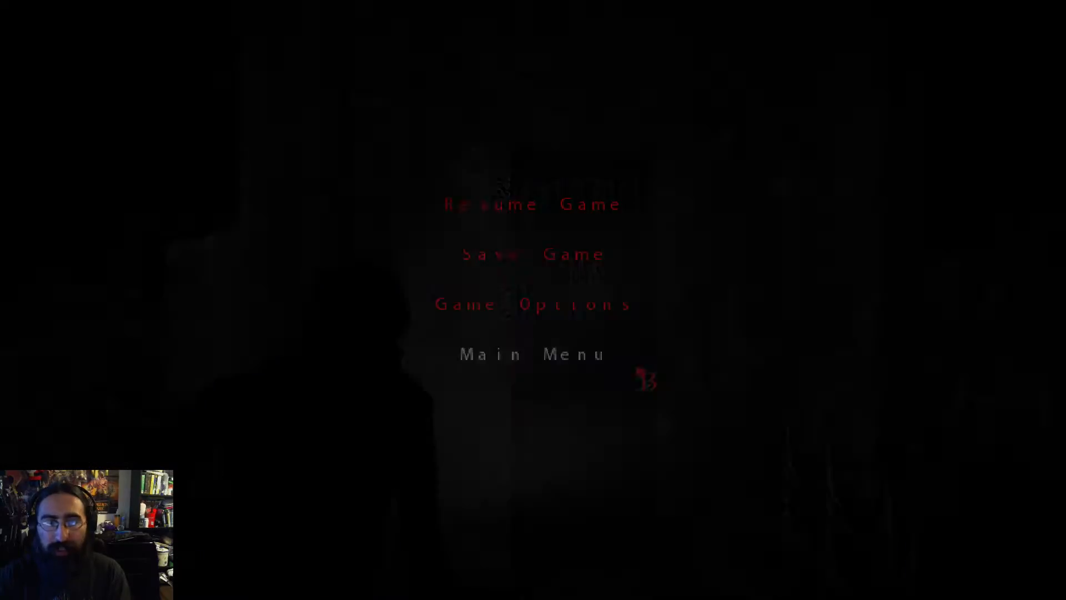
Step: Resume gameplay from the pause menu
{"action": "left_click", "coordinate": [526, 253]}
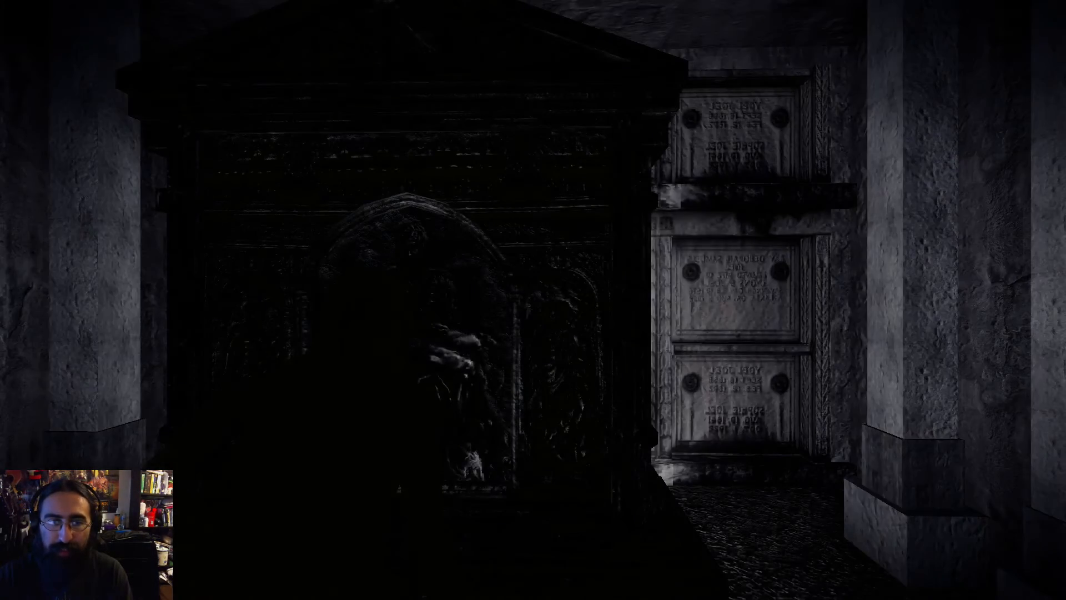
Step: Combine the two stone fragments and use the stone piece on the carved cross emblem
{"action": "key", "text": "Tab"}
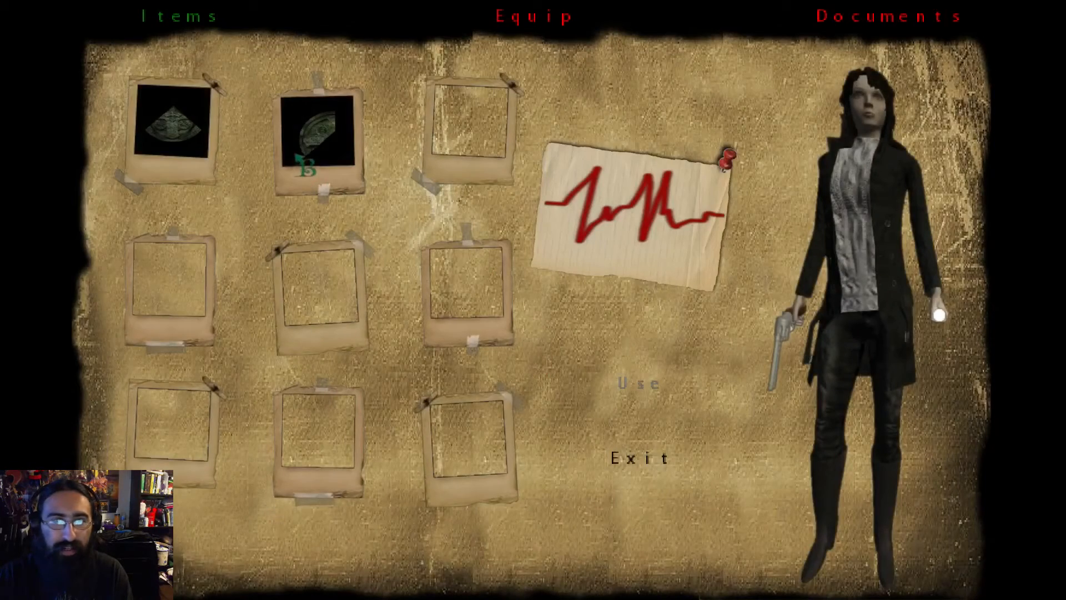
{"action": "left_click", "coordinate": [319, 135]}
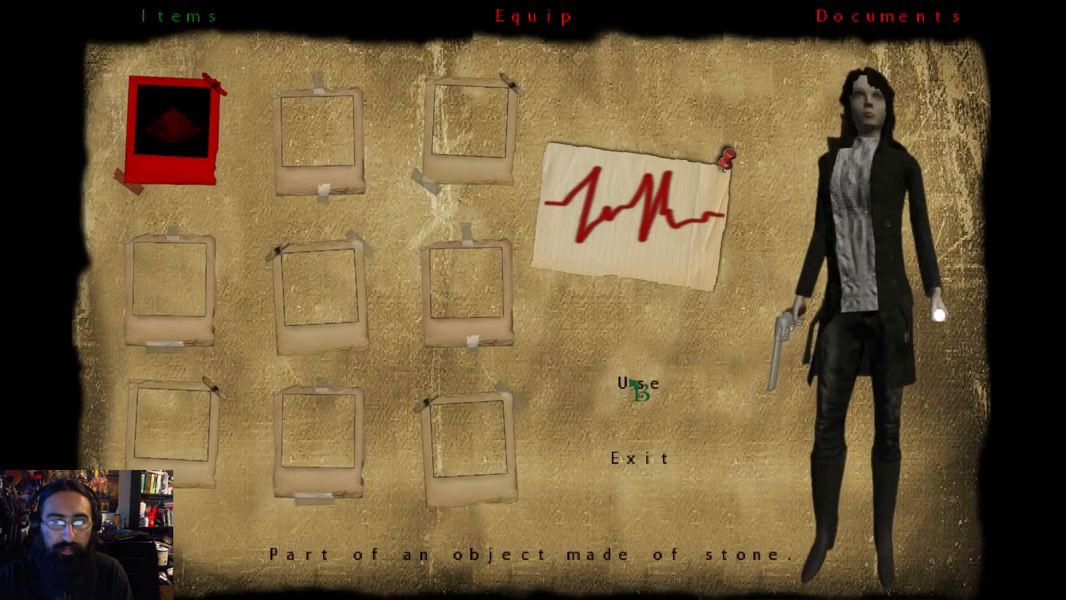
{"action": "left_click", "coordinate": [633, 384]}
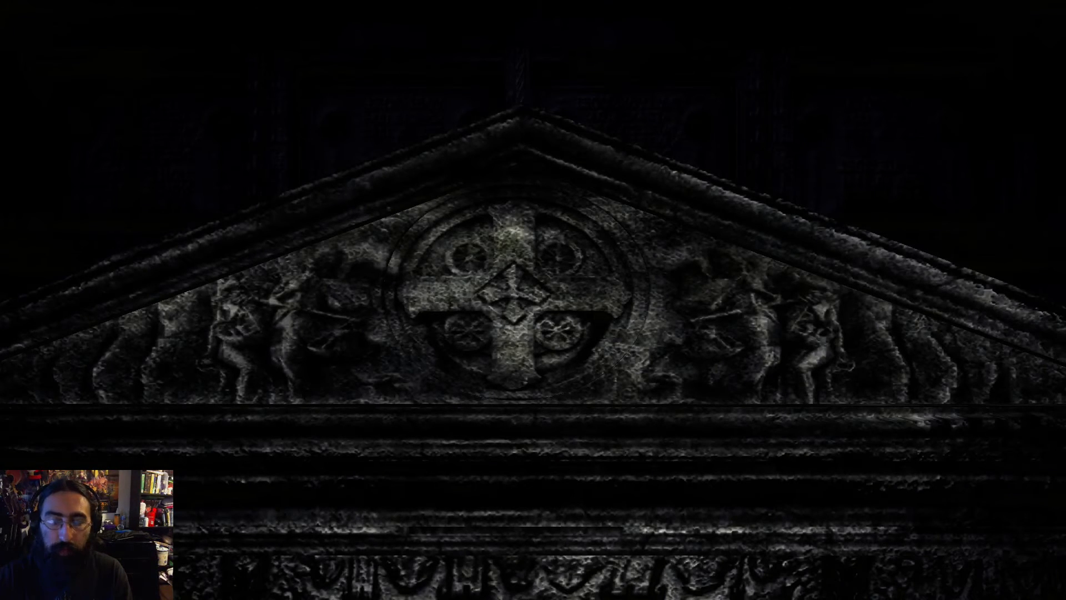